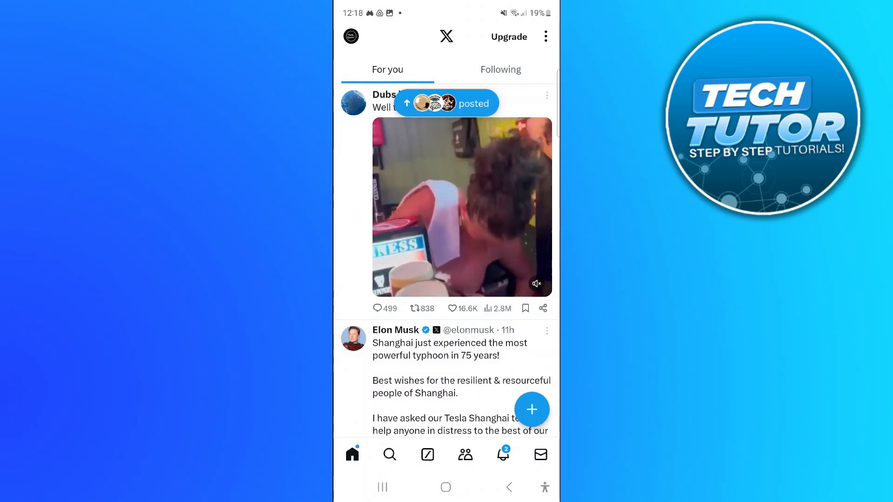
Open the account navigation drawer from the profile picture at the top-left
{"action": "left_click", "coordinate": [350, 36]}
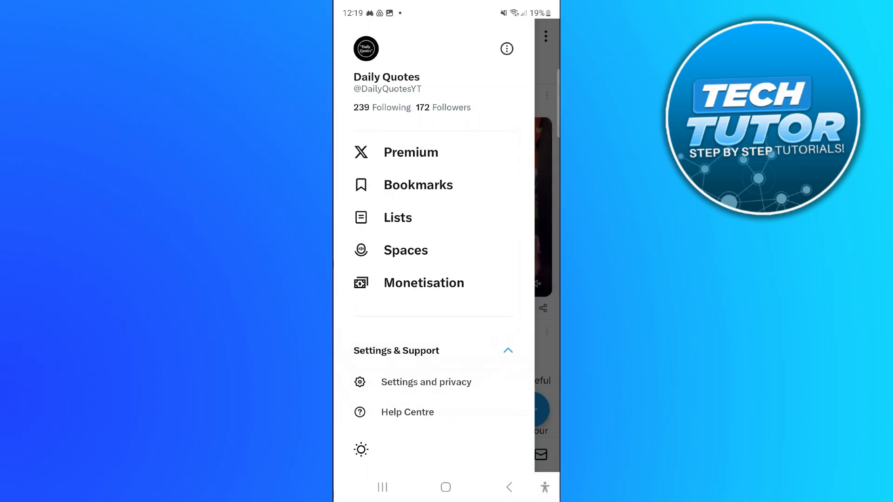
Go to Settings and privacy, reaching the Your account settings page
{"action": "left_click", "coordinate": [426, 383]}
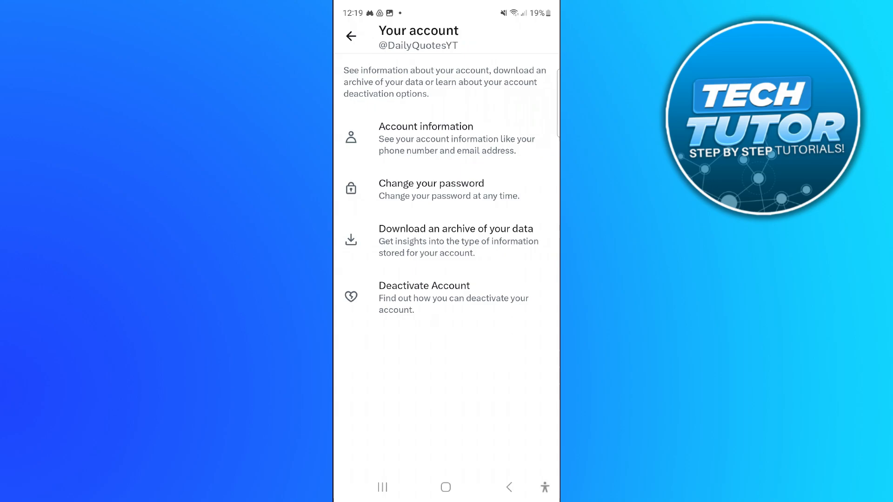
Open Account information to see username, phone, email and country
{"action": "left_click", "coordinate": [426, 126]}
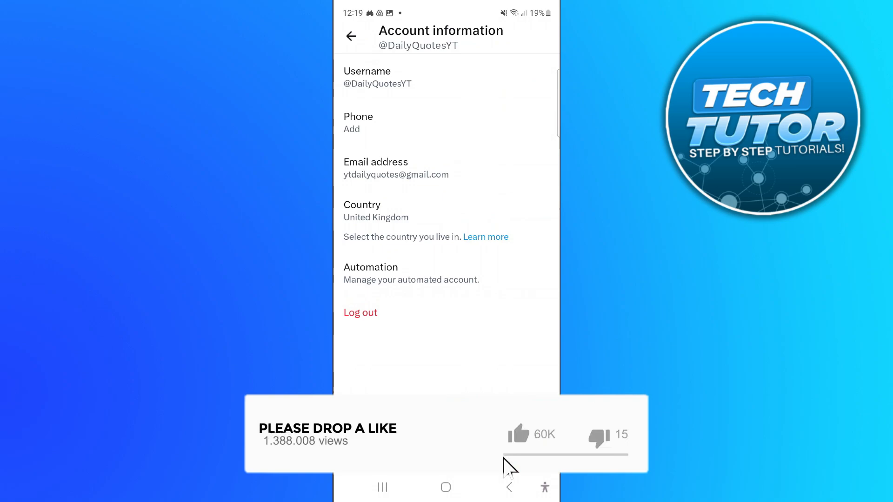
{"action": "left_click", "coordinate": [520, 434]}
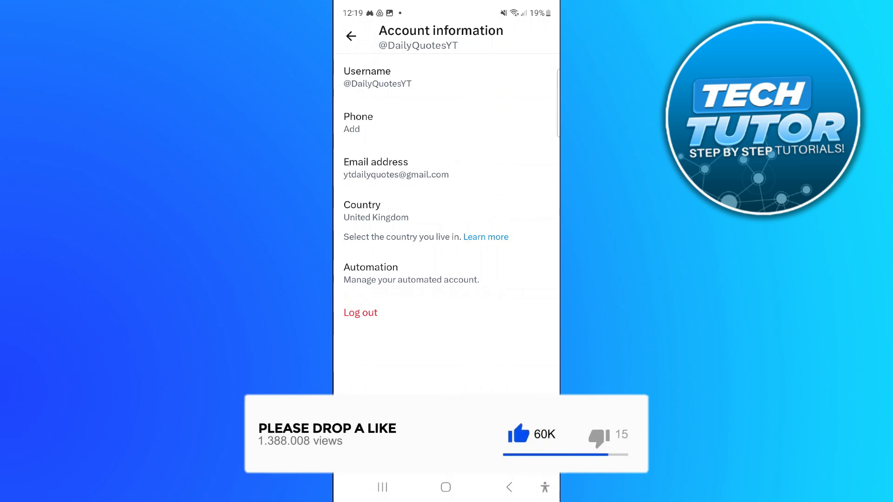
Choose the red Log out link at the bottom of Account information
{"action": "left_click", "coordinate": [360, 312]}
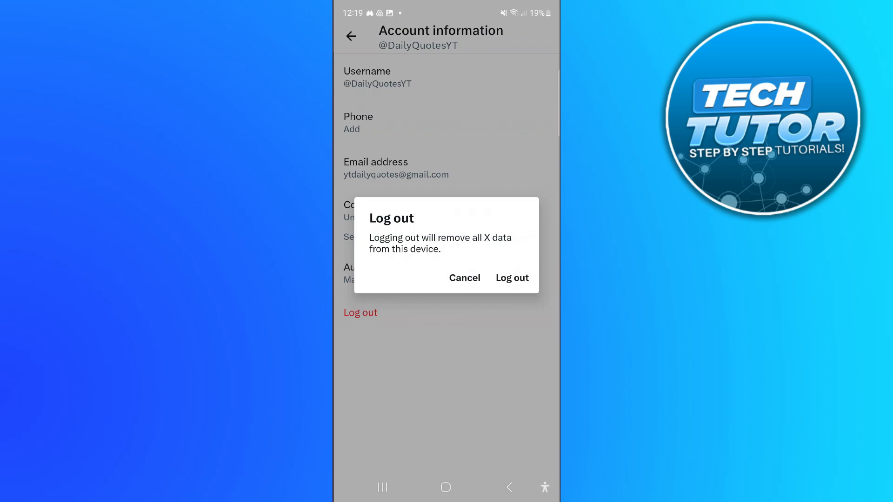
Confirm Log out, returning to the 'See what's happening' sign-in screen
{"action": "left_click", "coordinate": [512, 278]}
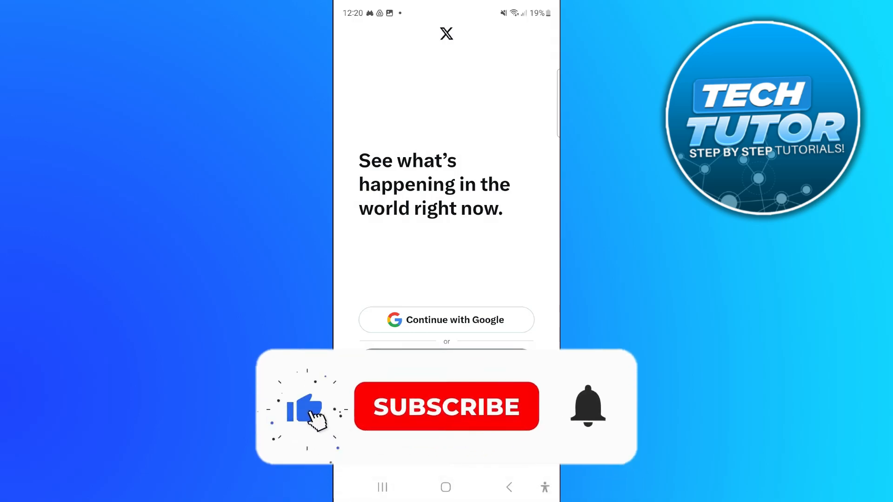
{"action": "left_click", "coordinate": [447, 406]}
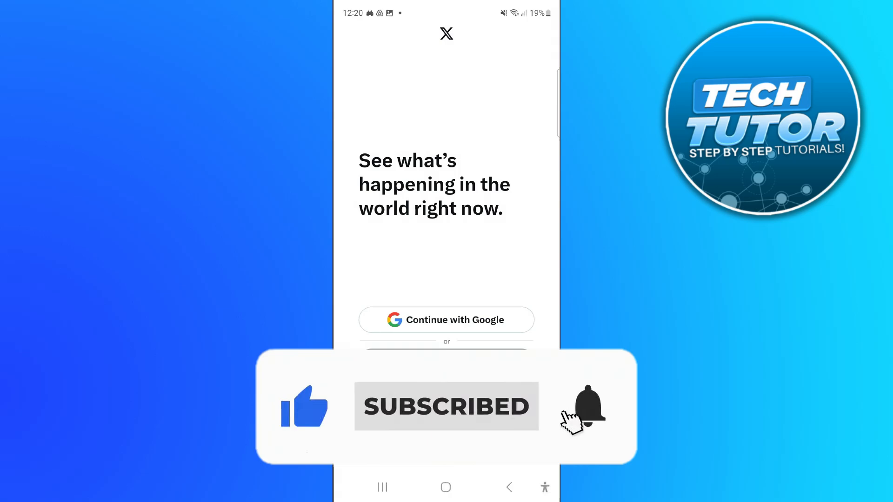